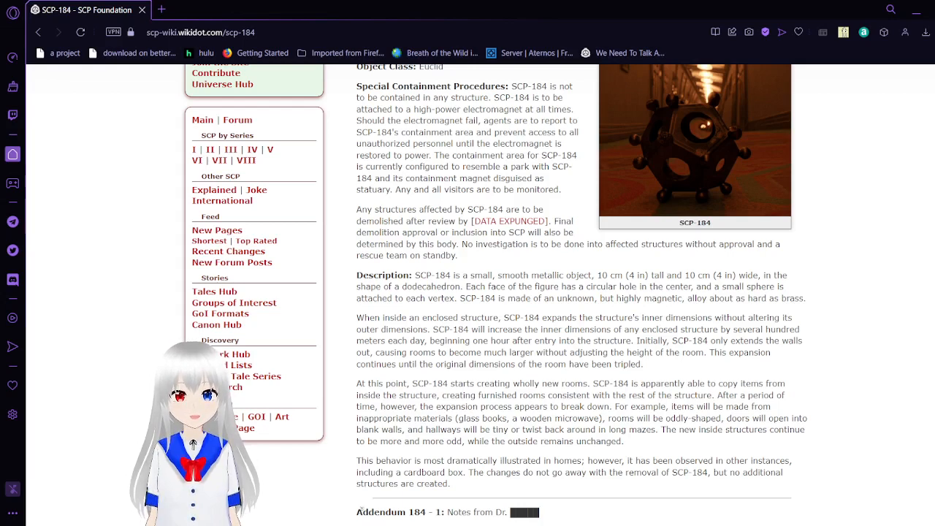
mouse_move(537, 497)
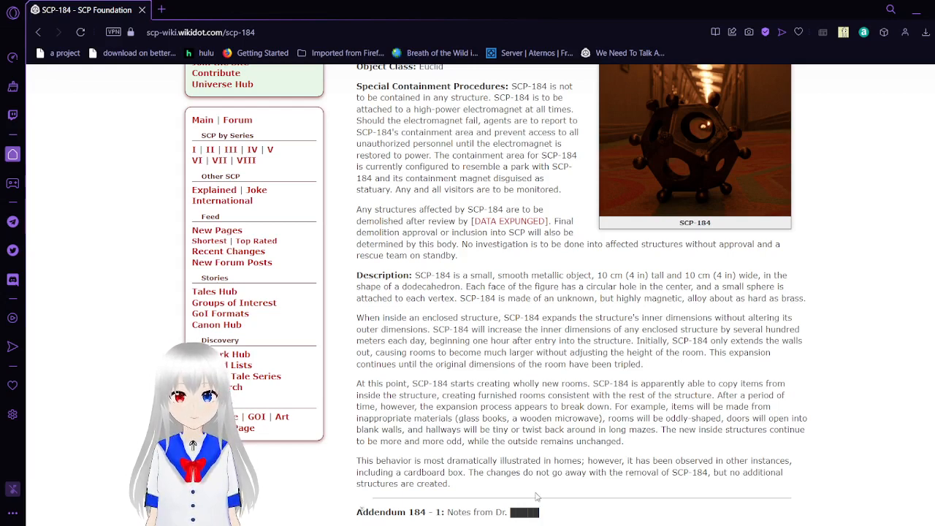
Step: Scroll back up to the SCP-184 title, rating bar and object class
scroll("up", 3)
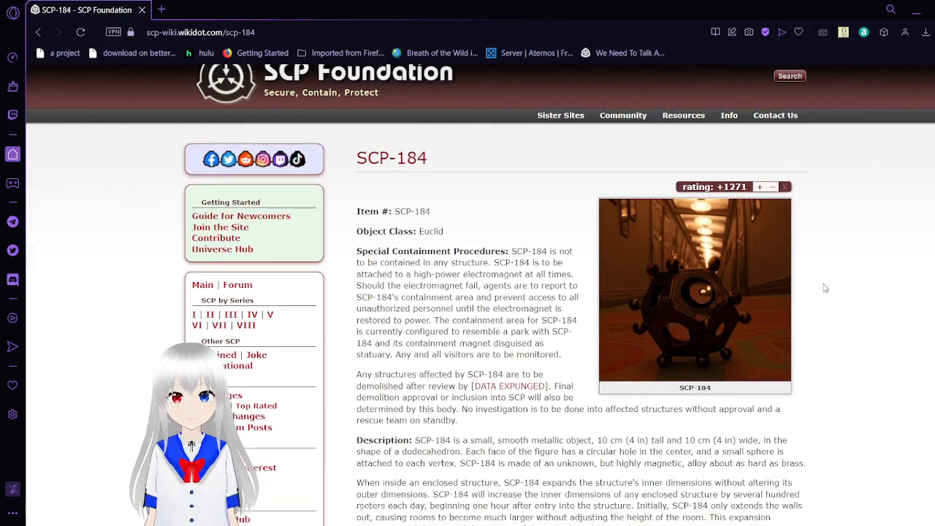
scroll("down", 3)
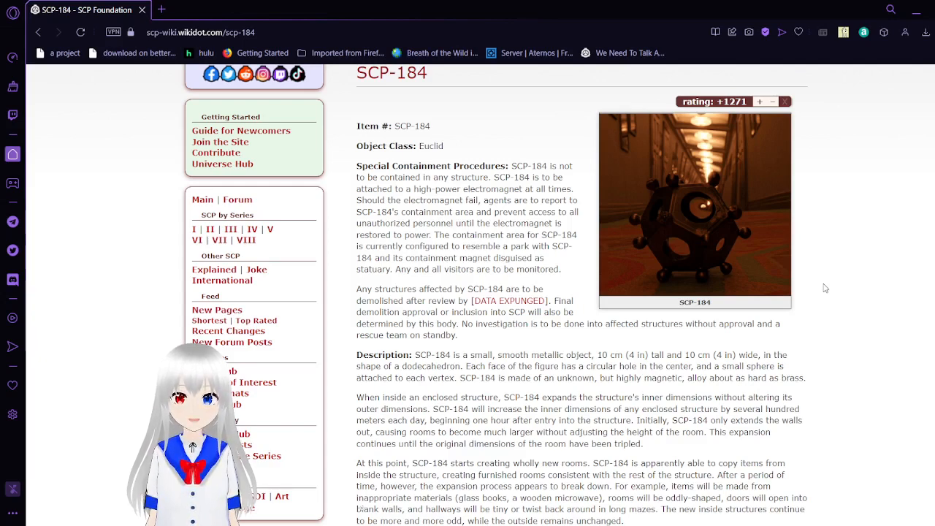
Step: Read past the description and briefly reveal the full page address in the address bar
scroll("down", 3)
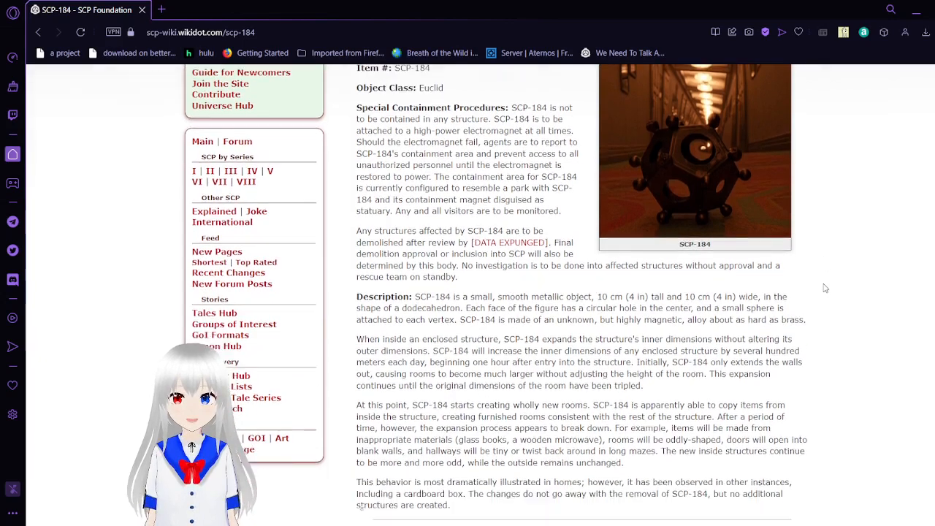
scroll("down", 3)
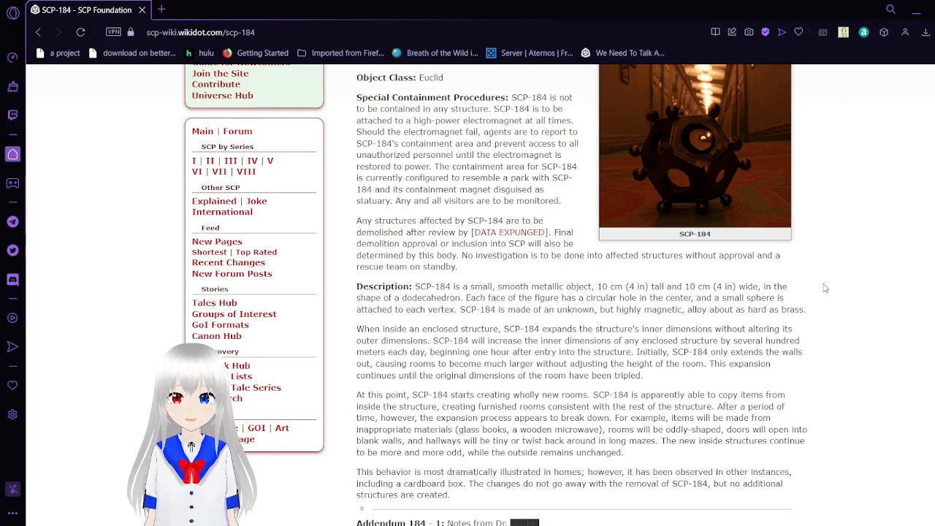
mouse_move(510, 234)
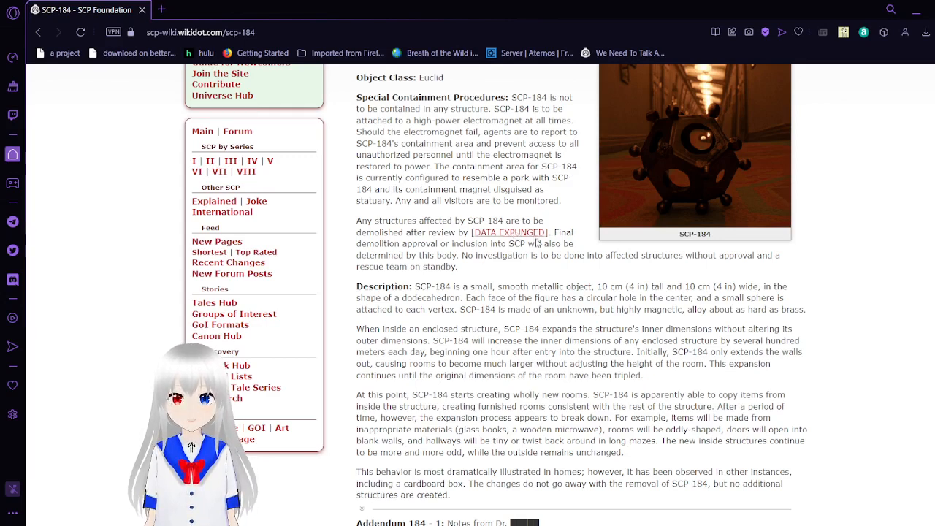
left_click(160, 8)
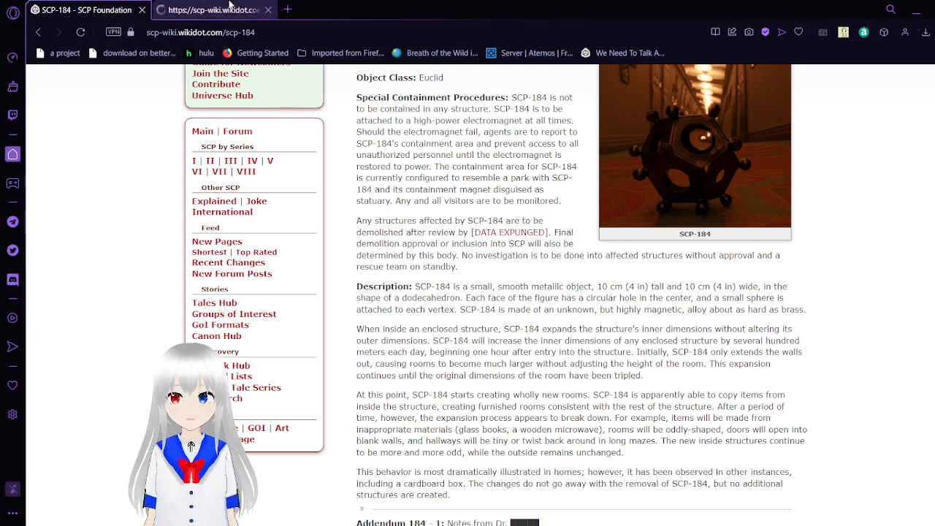
left_click(212, 9)
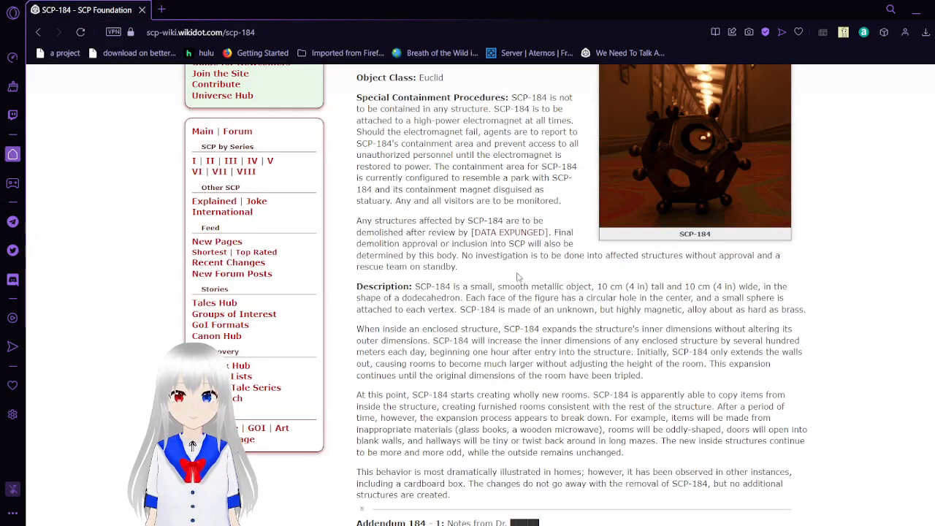
Step: Continue down to Addendum 184-2 with Dr. ████'s notes and Locations of Interest
scroll("down", 3)
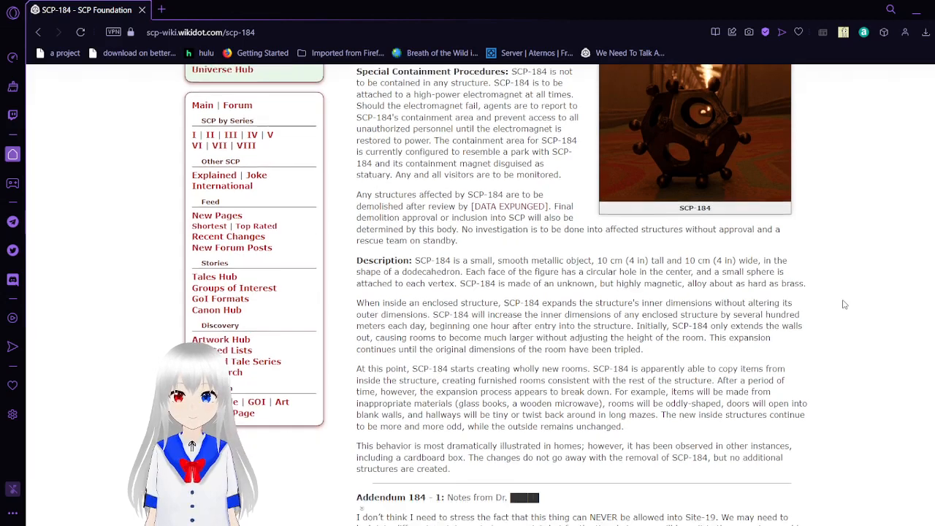
scroll("down", 3)
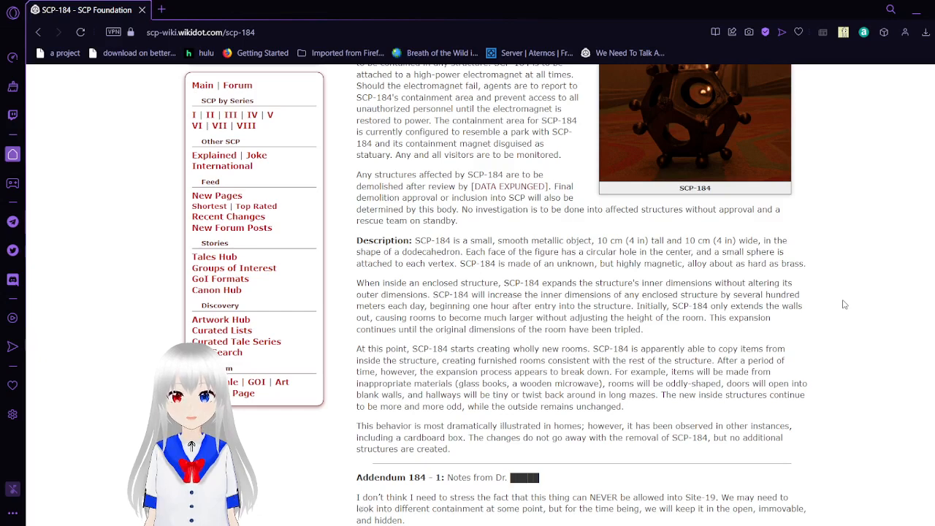
scroll("down", 3)
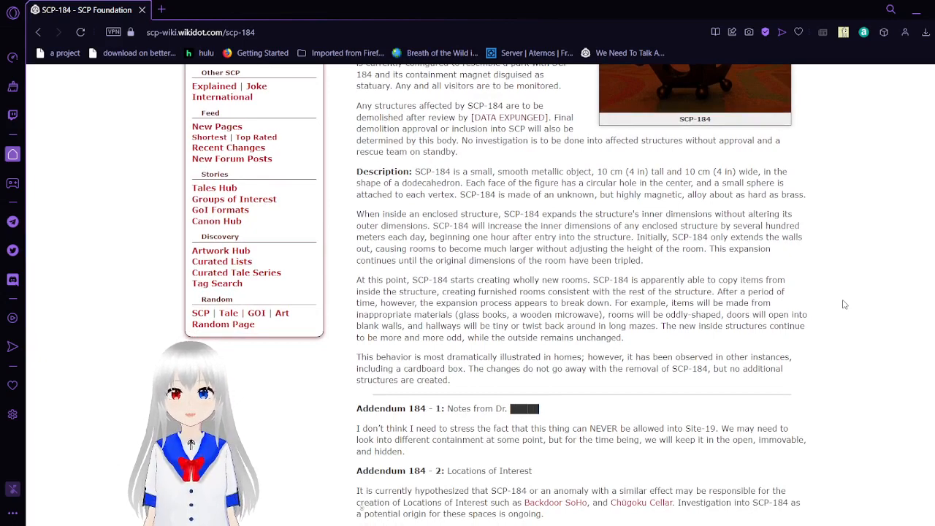
Step: Scroll down to the addendum with notes on recovery in the Kowloon Walled City
scroll("down", 3)
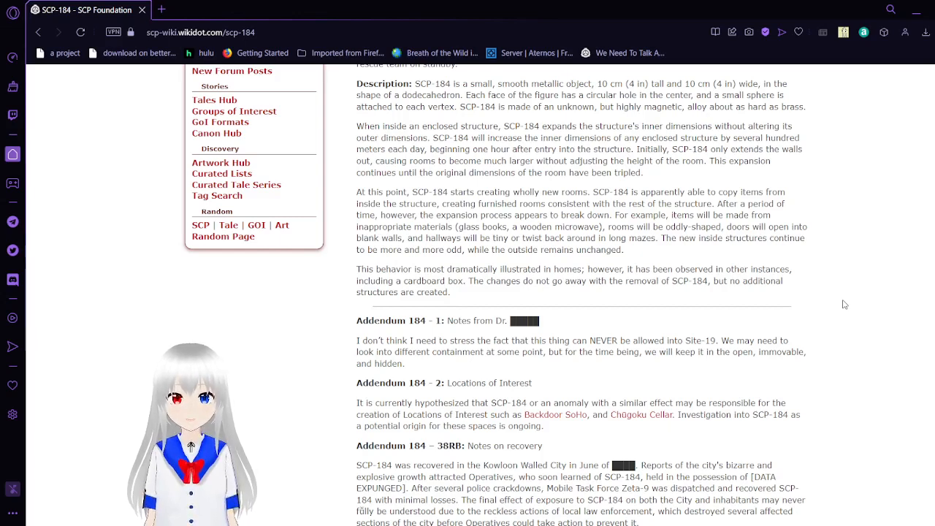
Step: Scroll to the article's end: additional documentation, Gordon Richards' log link, licensing, tags and Wikidot footer
scroll("down", 3)
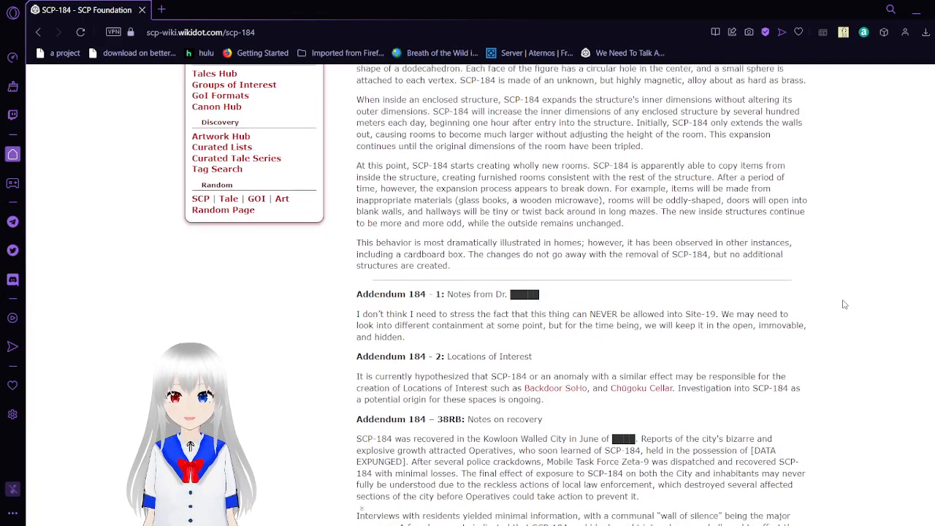
scroll("down", 3)
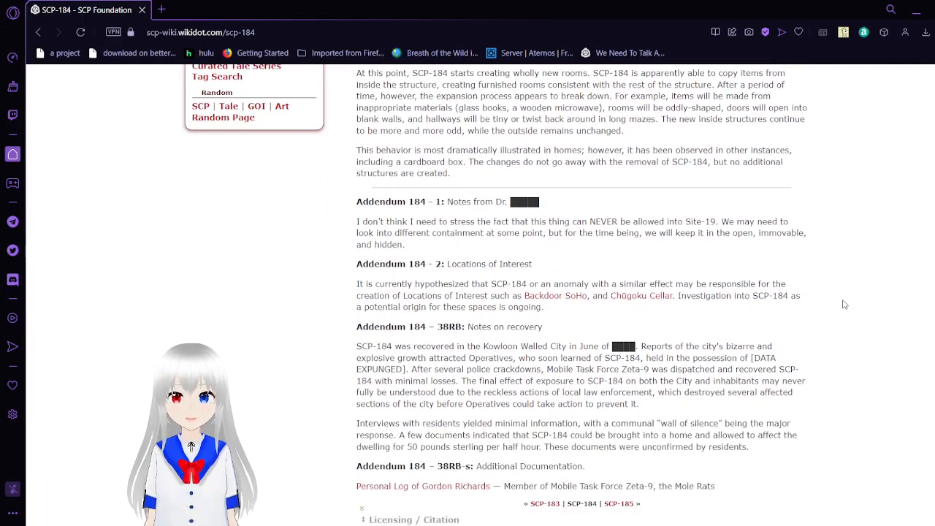
scroll("down", 3)
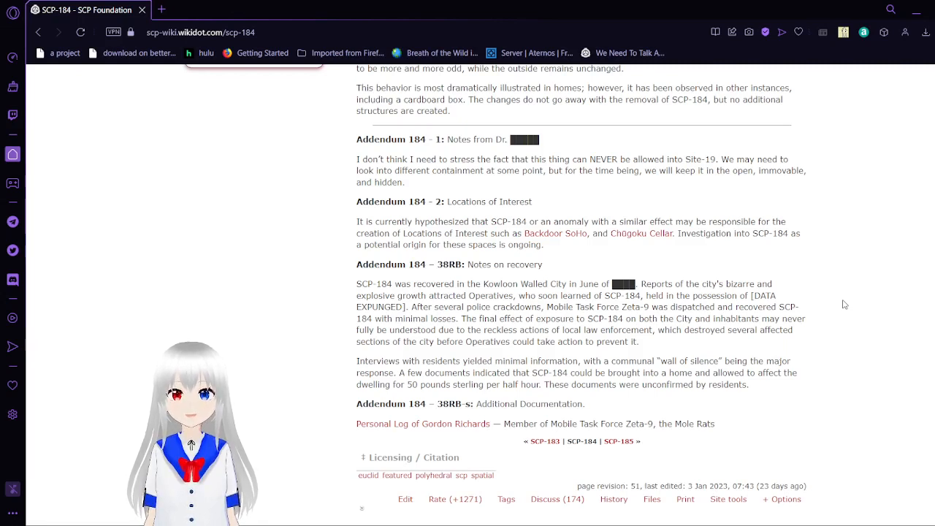
scroll("down", 3)
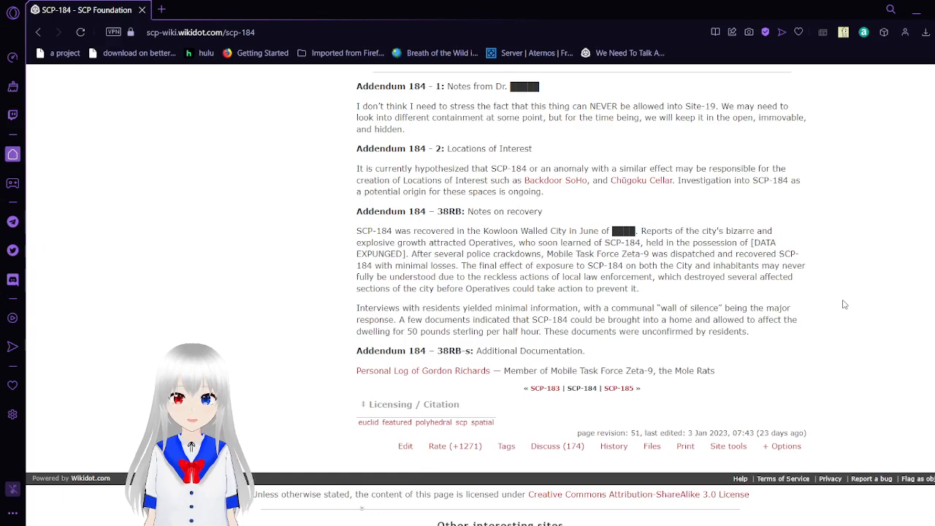
Step: Scroll past the Creative Commons notice to the 'Other interesting sites' recommendations
scroll("down", 3)
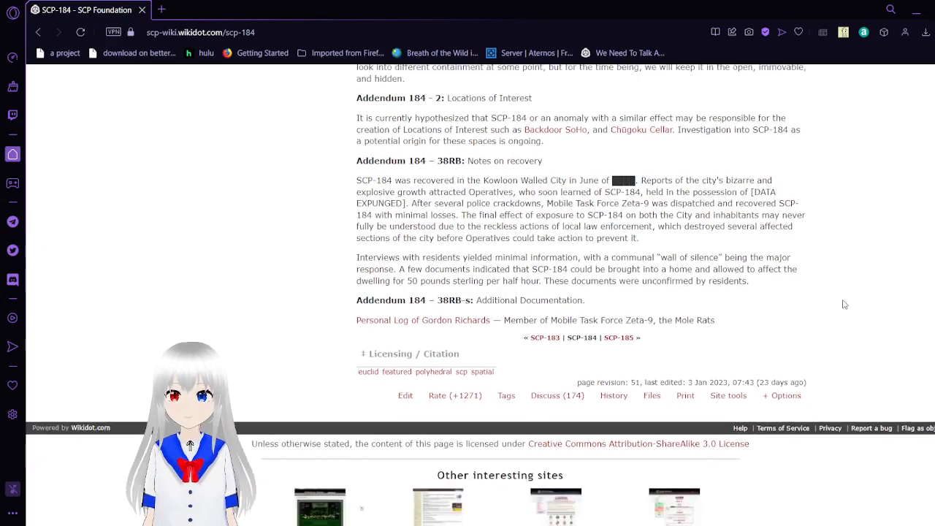
scroll("down", 3)
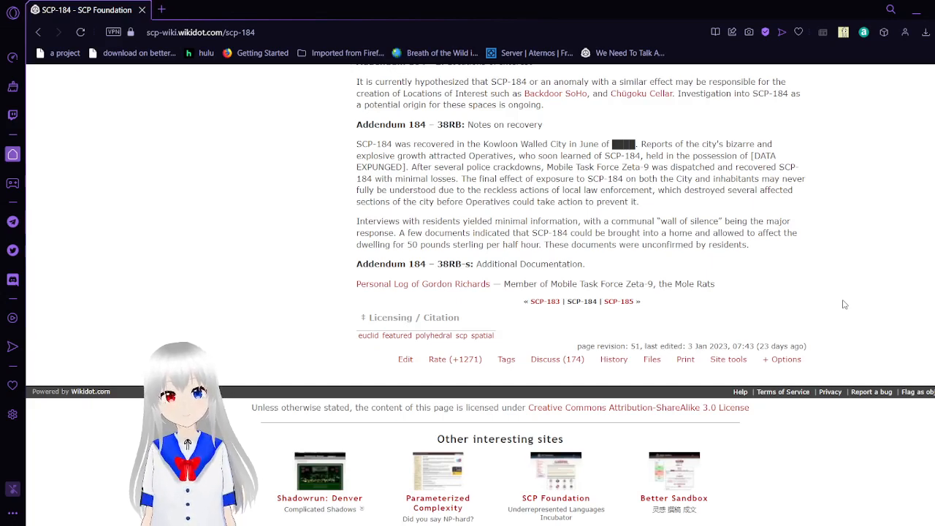
mouse_move(810, 444)
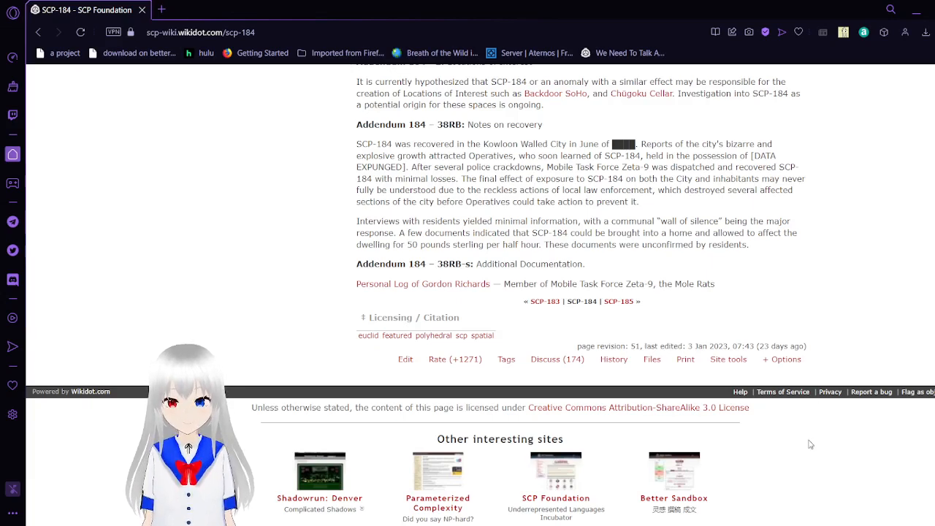